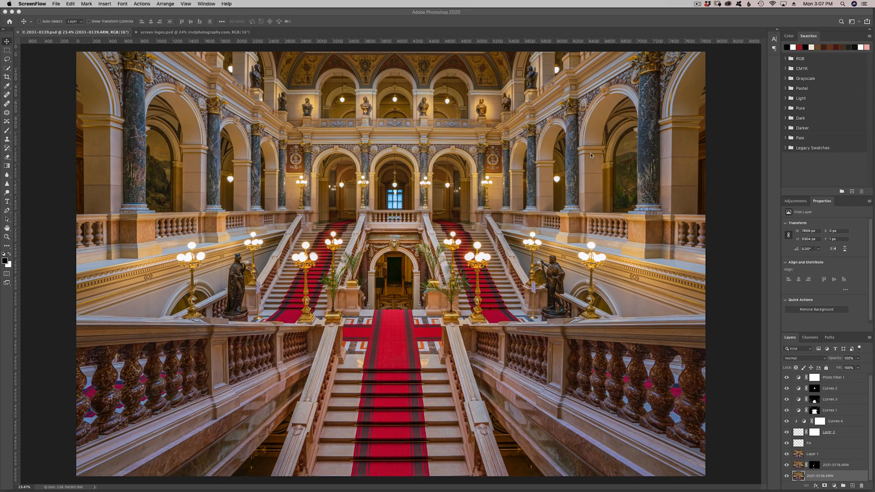
pyautogui.moveTo(791, 73)
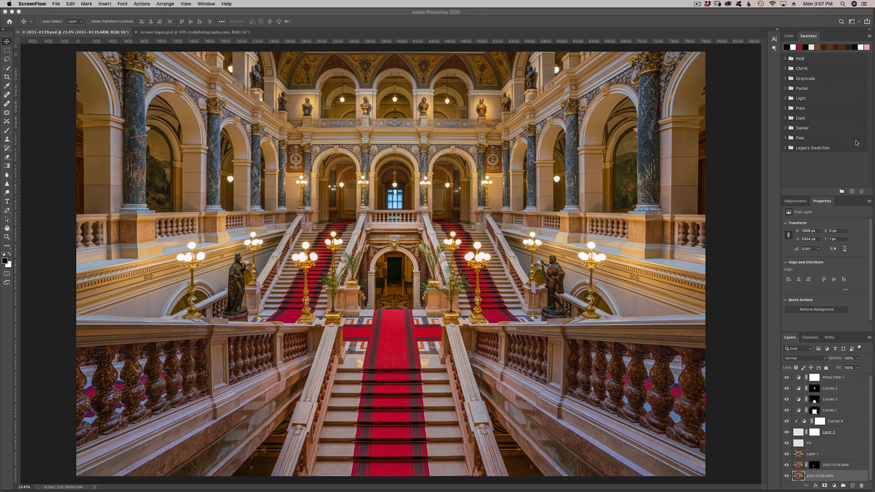
pyautogui.moveTo(750, 50)
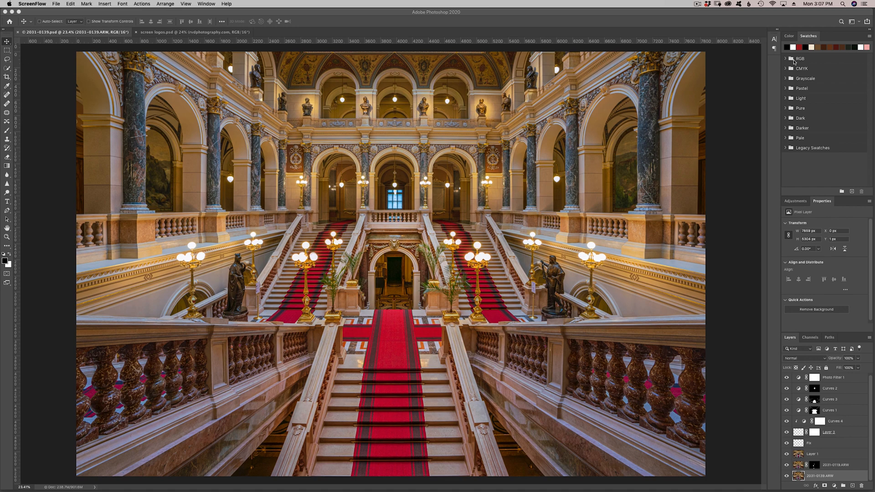
# Review the RGB swatch group and the Save Swatches option, dismissing the save dialog unsaved
pyautogui.click(786, 58)
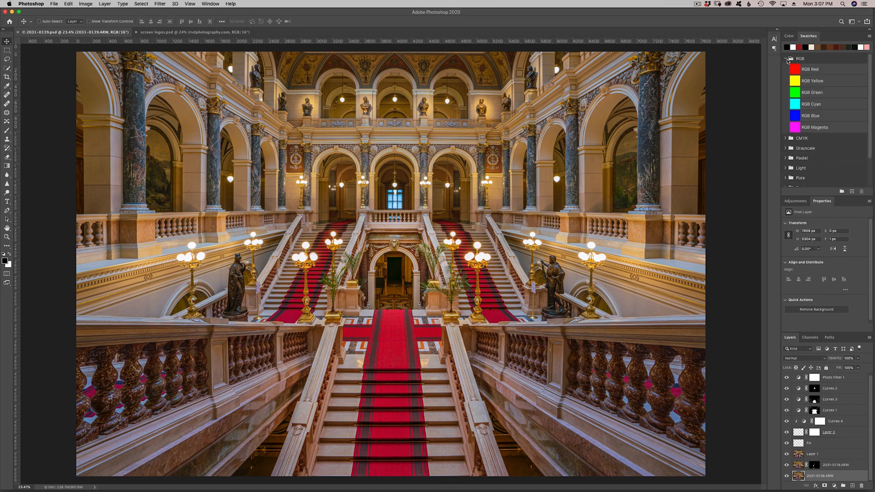
pyautogui.click(787, 58)
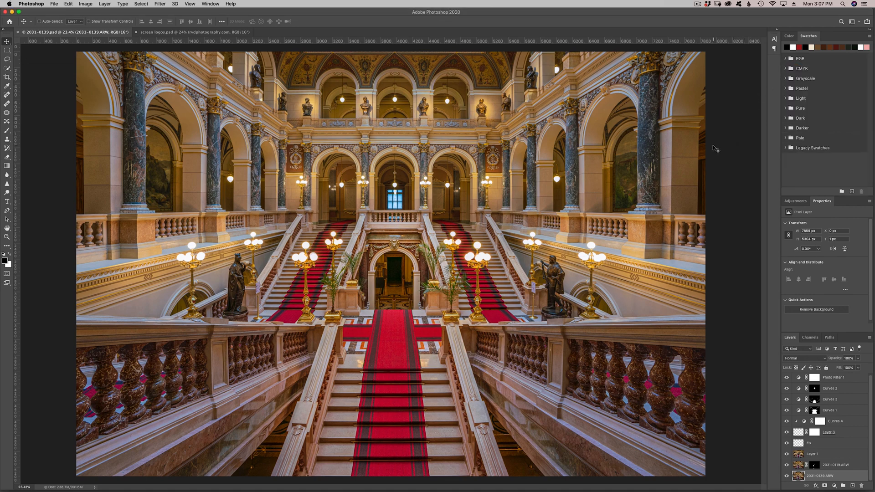
pyautogui.moveTo(775, 118)
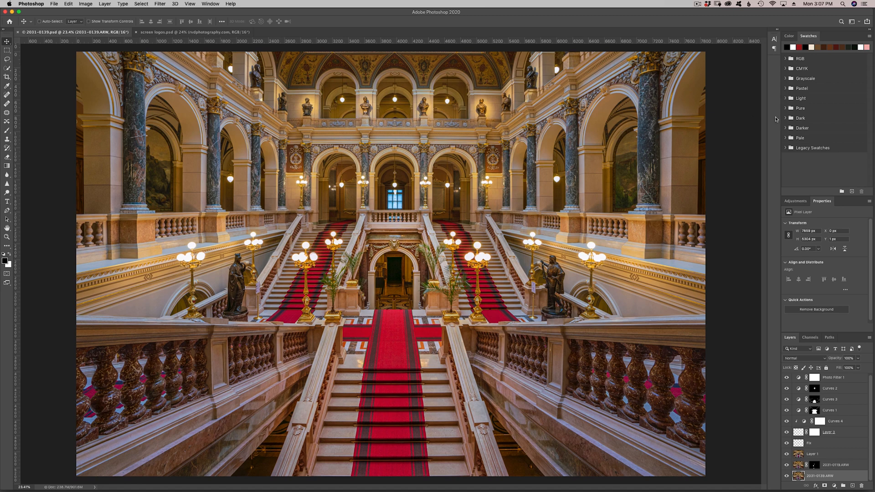
pyautogui.moveTo(769, 107)
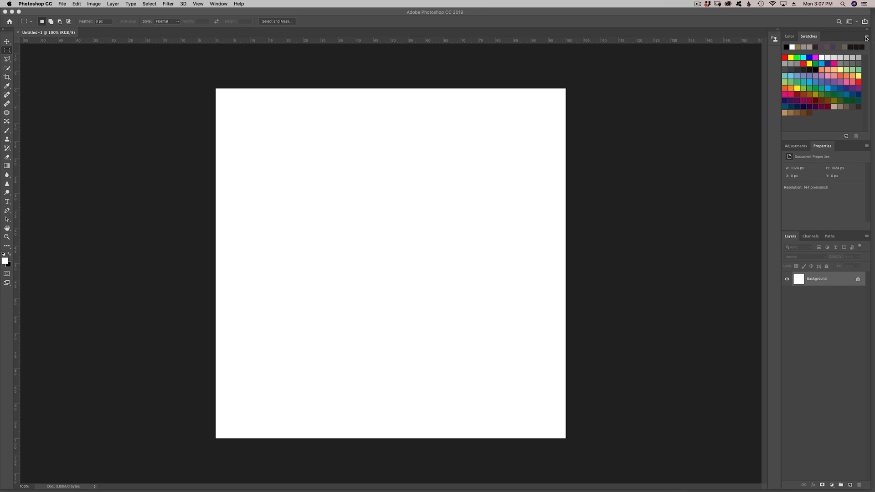
pyautogui.click(867, 37)
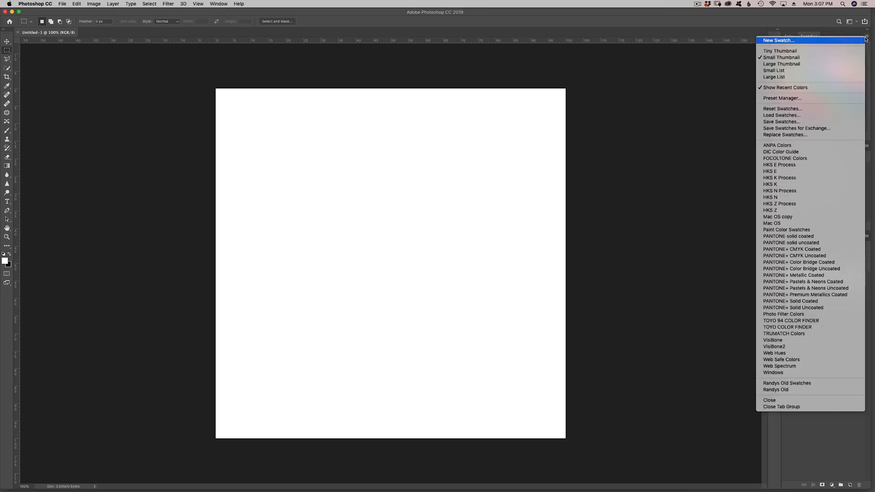
pyautogui.moveTo(781, 121)
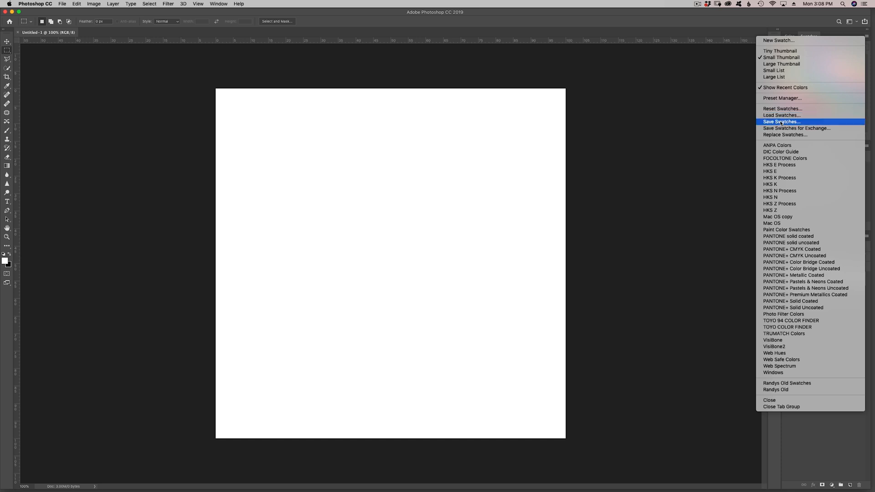
pyautogui.click(781, 121)
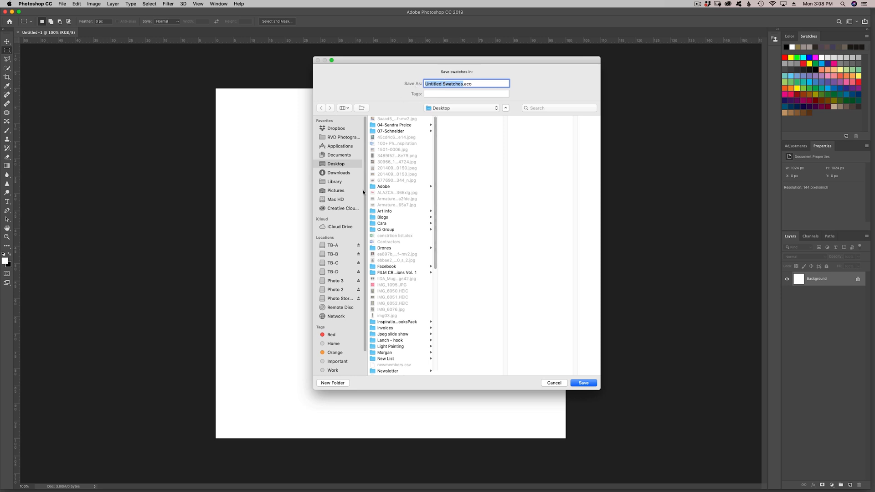
pyautogui.moveTo(567, 379)
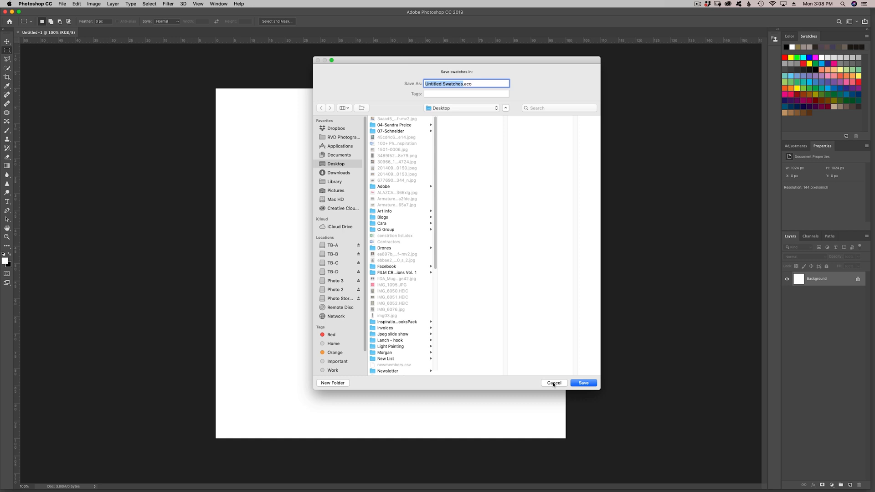
pyautogui.click(553, 383)
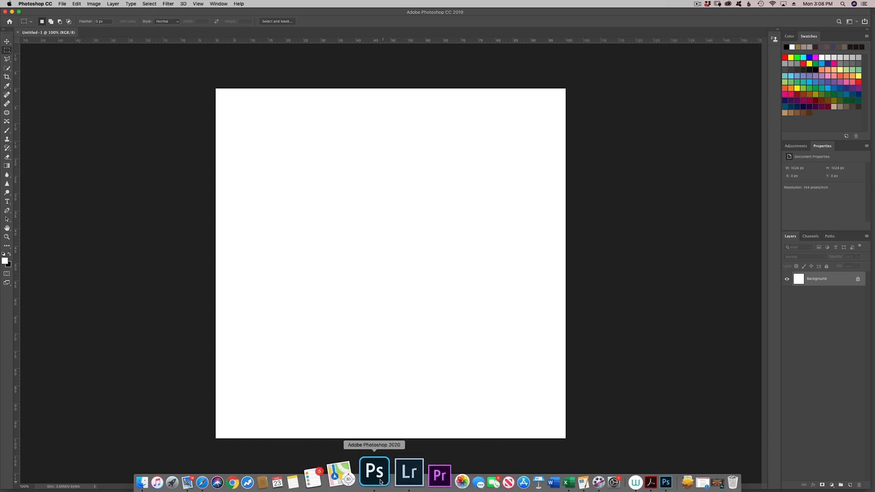
# Authenticate the move of PS Old Swatches.aco into the Color Swatches presets folder and load the file
pyautogui.click(374, 471)
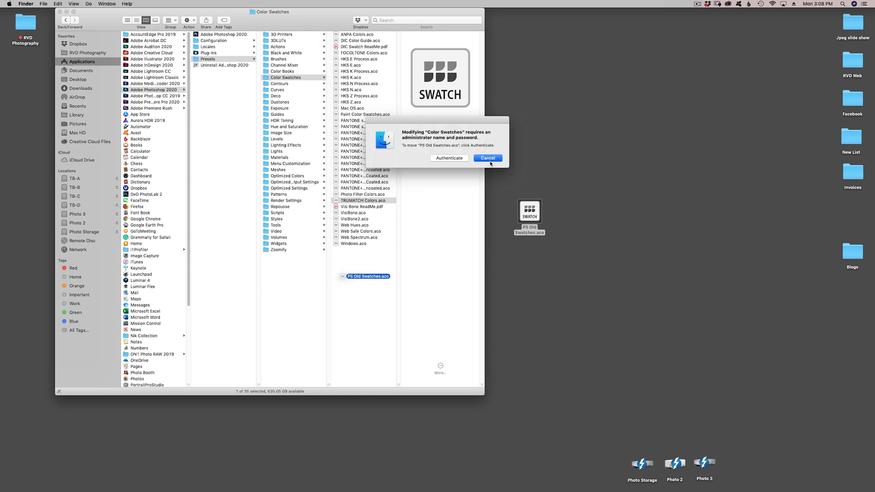
pyautogui.click(449, 157)
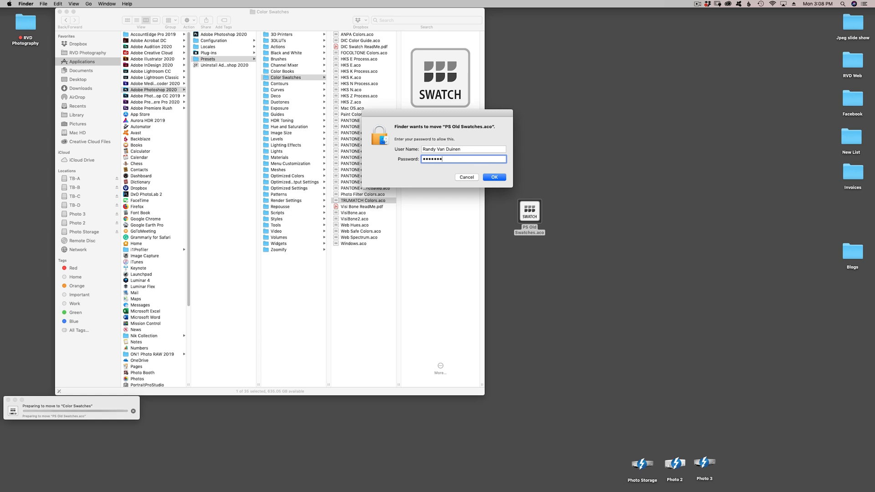
pyautogui.click(493, 176)
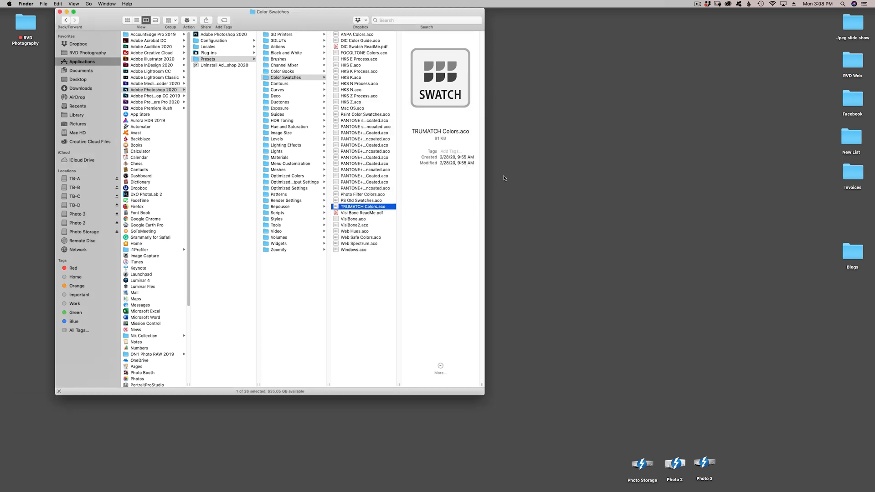
pyautogui.click(362, 200)
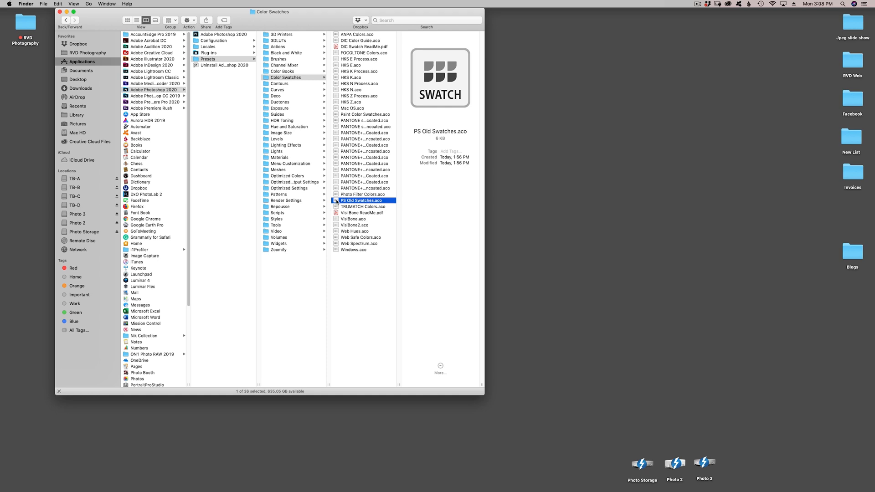
pyautogui.doubleClick(360, 201)
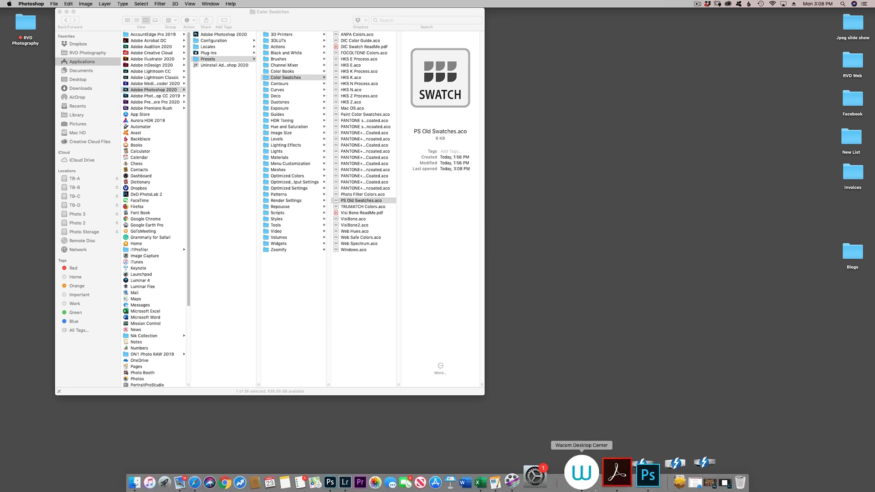
# Expand the new PS Old Swatches group and bring up the Swatches panel options menu
pyautogui.click(648, 475)
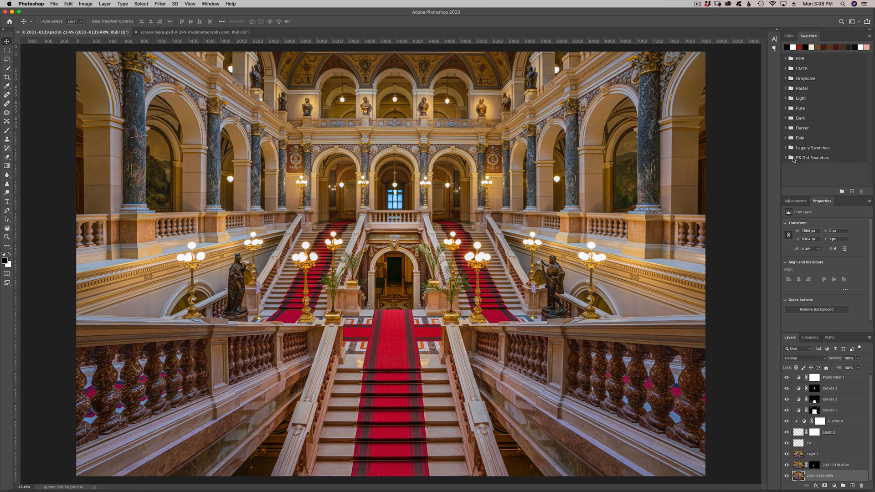
pyautogui.click(786, 158)
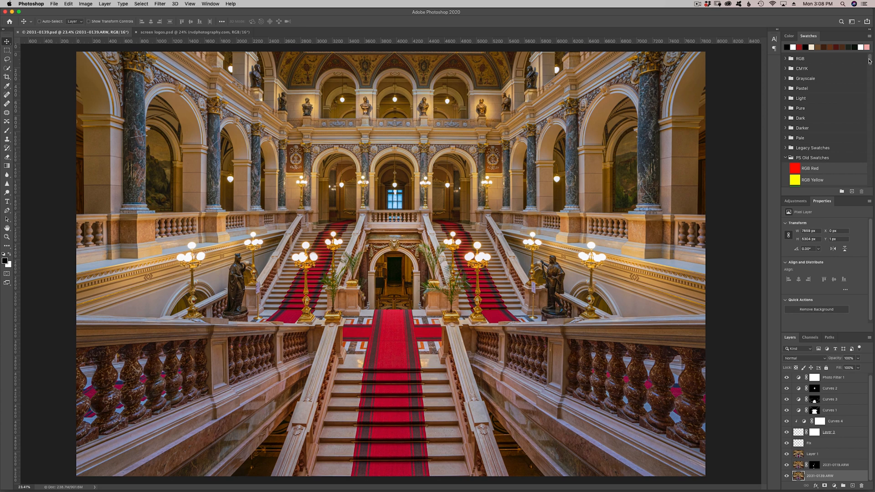
pyautogui.scroll(-3)
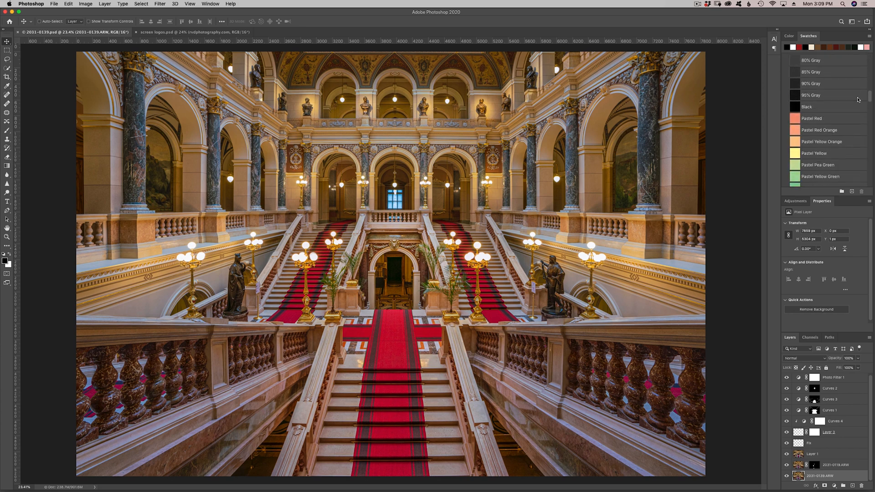
pyautogui.scroll(-3)
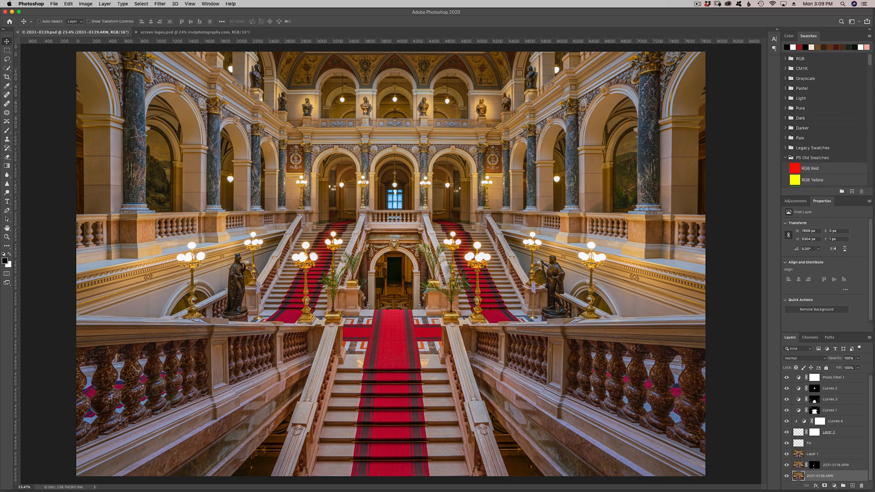
pyautogui.click(868, 39)
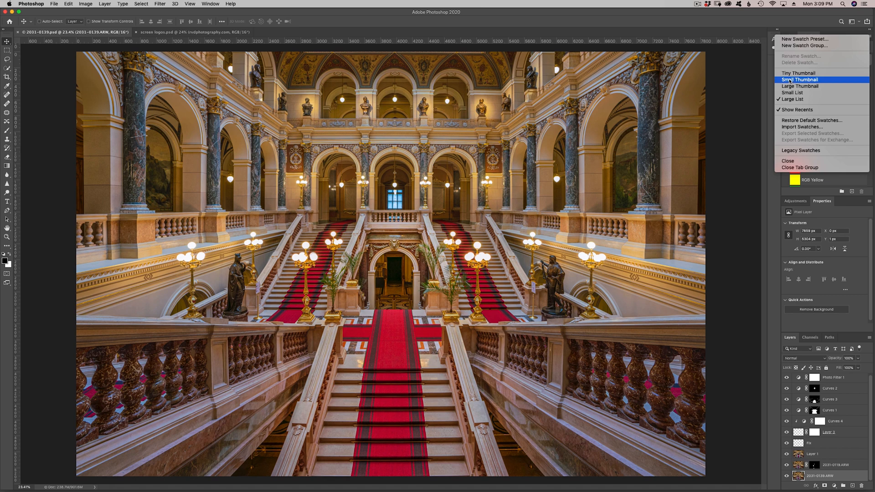
# Display the swatch groups as Small Thumbnails
pyautogui.click(794, 92)
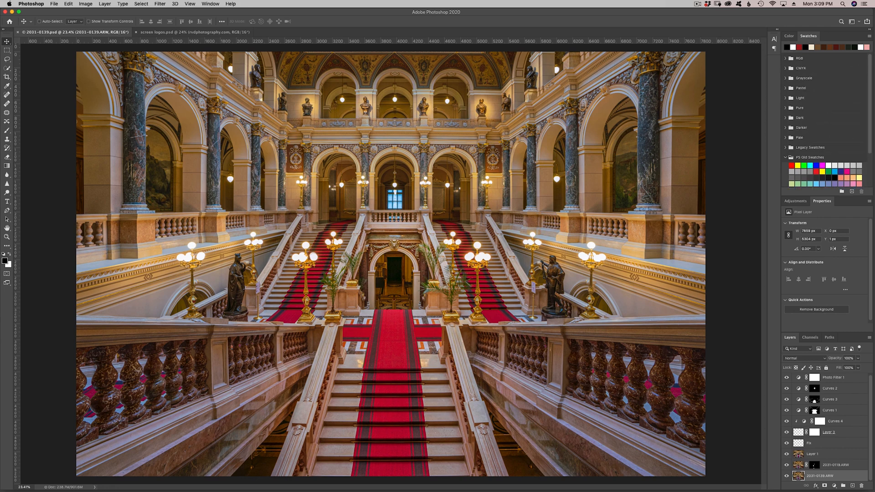
pyautogui.moveTo(859, 60)
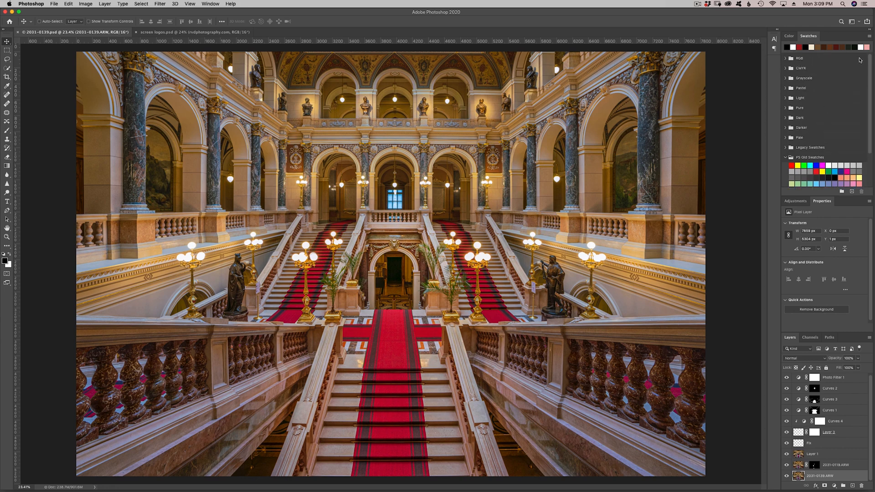
# Create a new swatch group named 'Old'
pyautogui.click(870, 38)
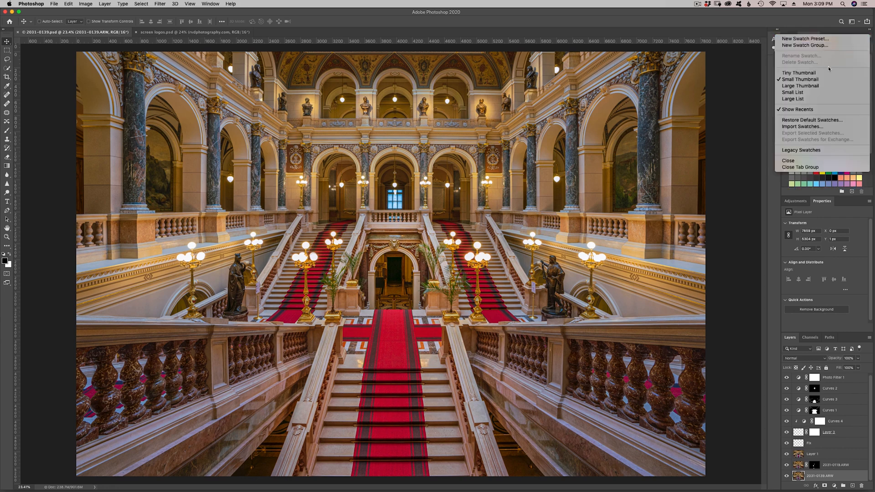
pyautogui.moveTo(814, 45)
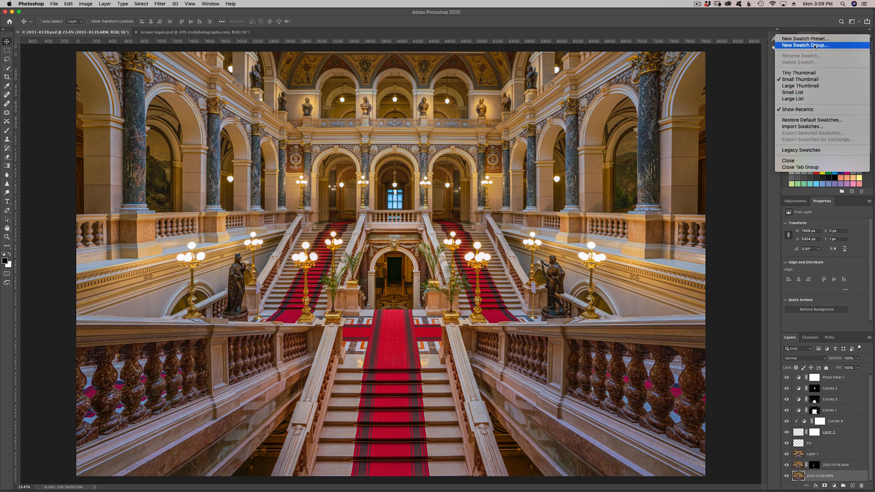
pyautogui.click(804, 44)
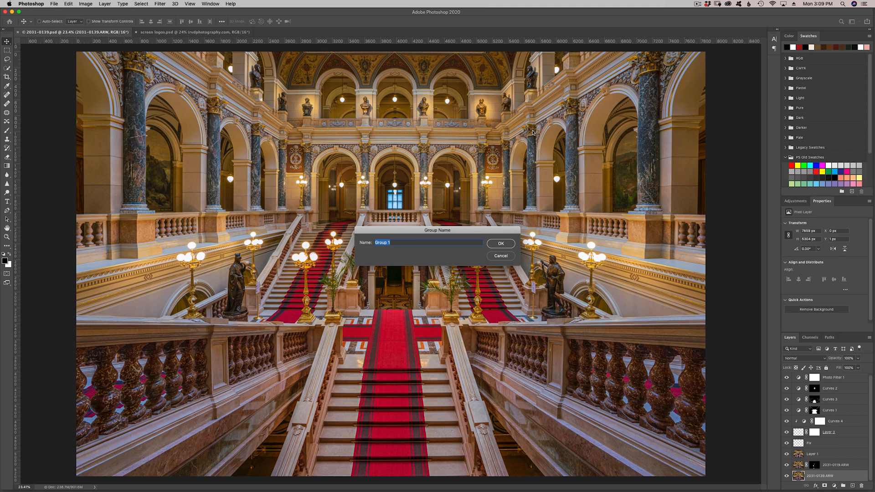
pyautogui.write('Old')
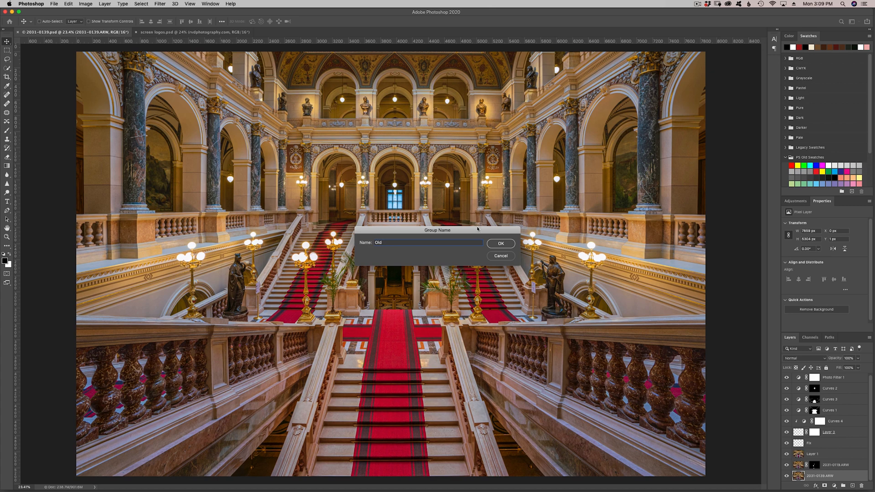
pyautogui.click(500, 243)
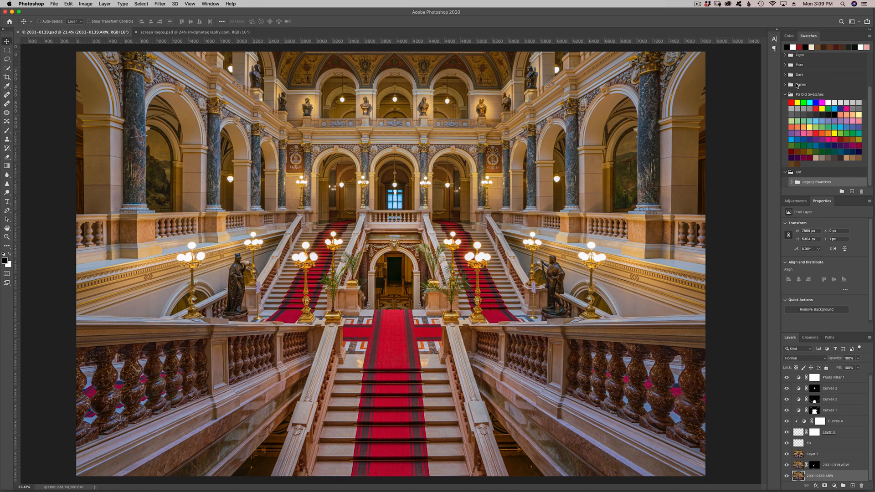
# Move the default groups and Legacy Swatches into 'Old', leaving PS Old Swatches outside
pyautogui.click(786, 85)
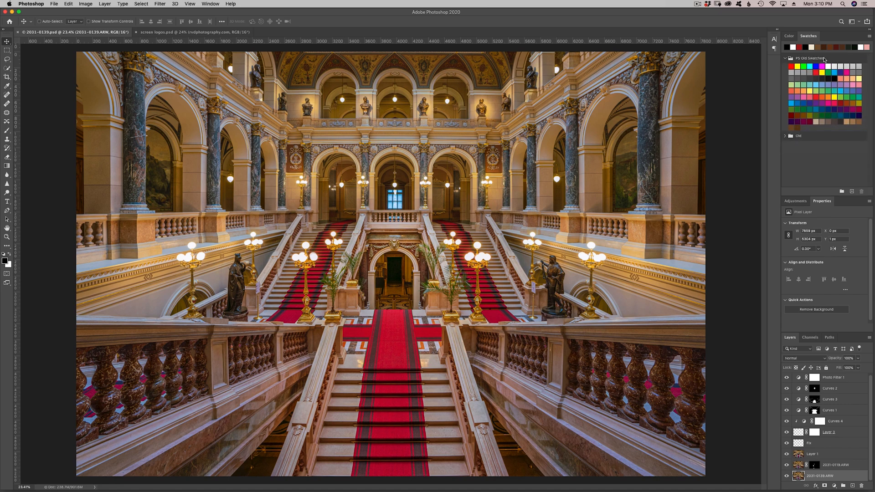
pyautogui.click(785, 58)
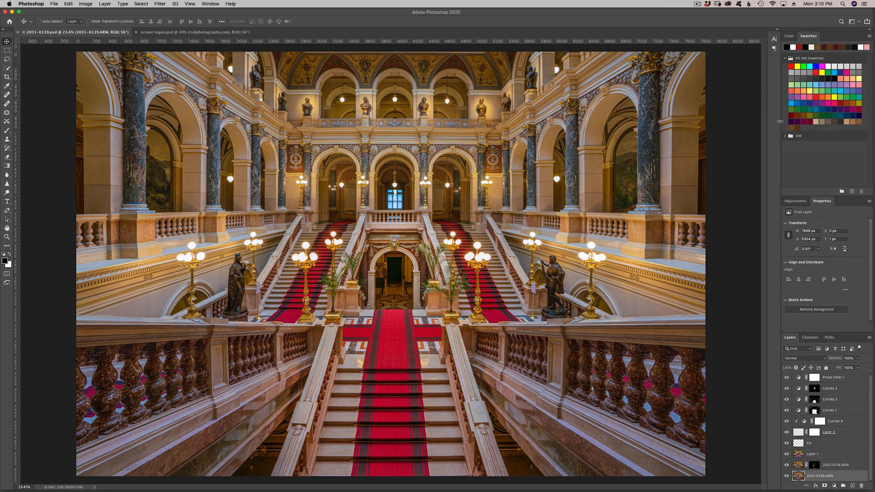
pyautogui.moveTo(771, 123)
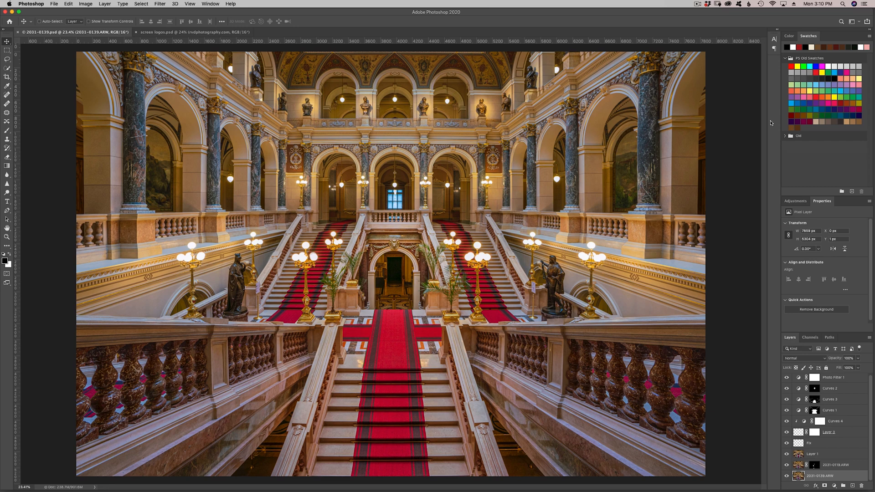
pyautogui.moveTo(771, 123)
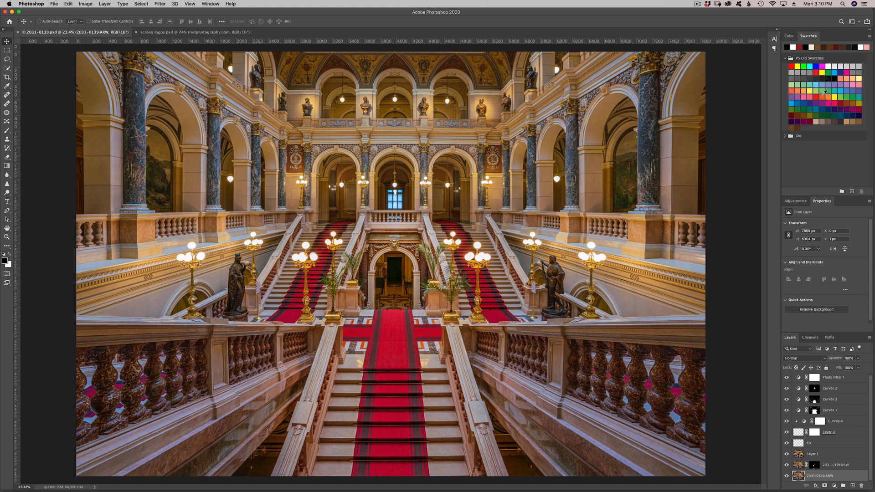
pyautogui.moveTo(823, 93)
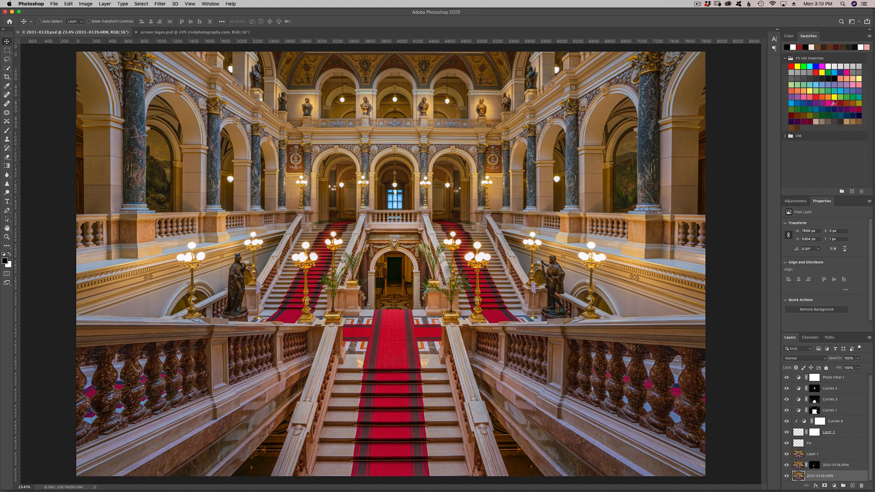
pyautogui.moveTo(828, 99)
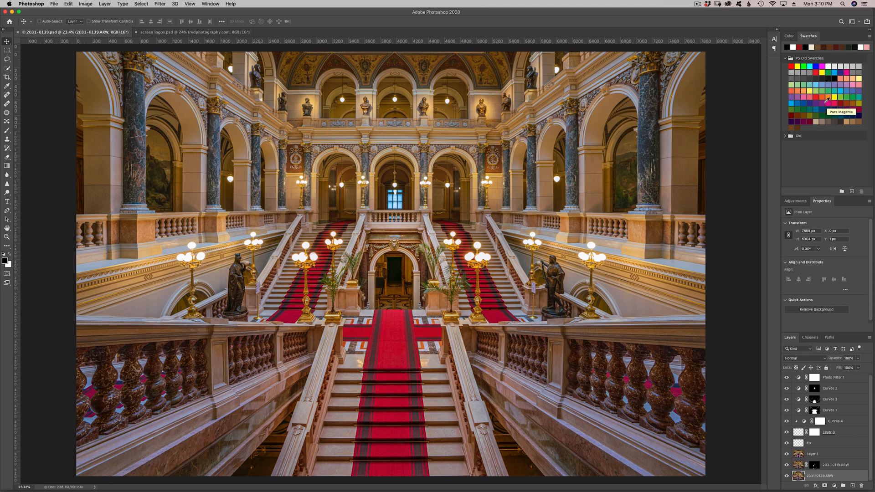
pyautogui.moveTo(812, 159)
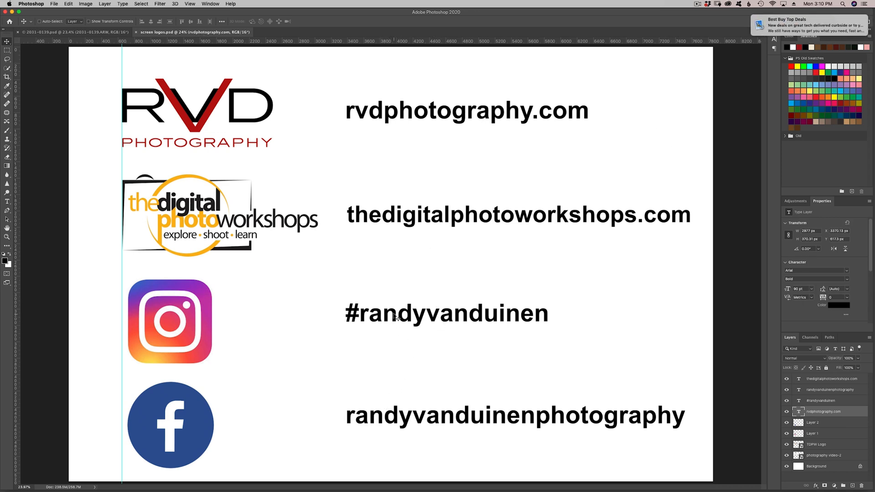
pyautogui.moveTo(586, 153)
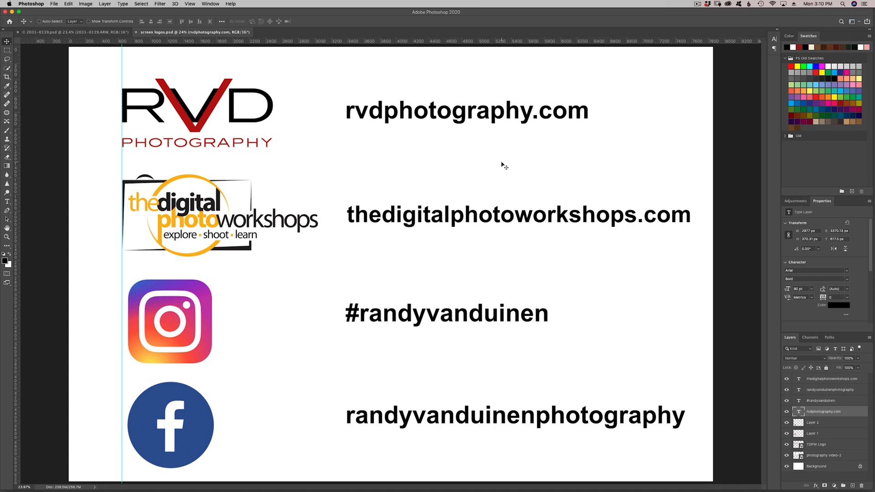
pyautogui.moveTo(559, 157)
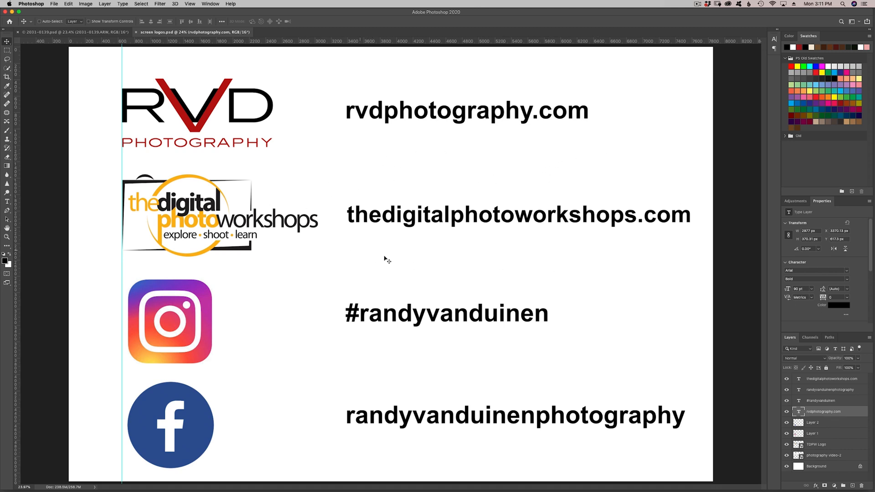
pyautogui.moveTo(328, 252)
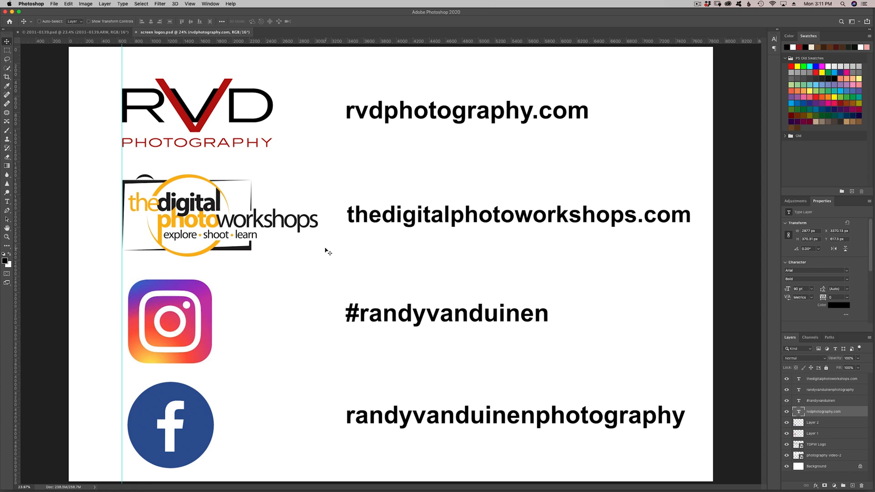
pyautogui.moveTo(438, 250)
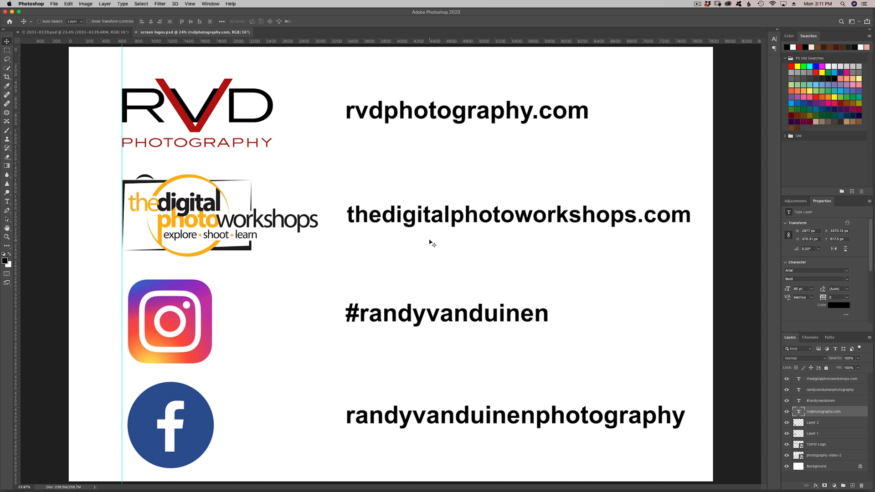
pyautogui.moveTo(436, 242)
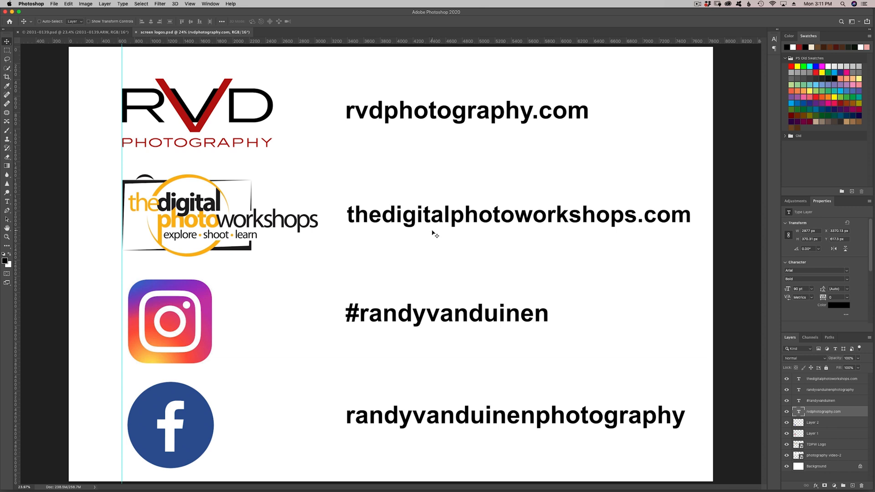
pyautogui.moveTo(434, 234)
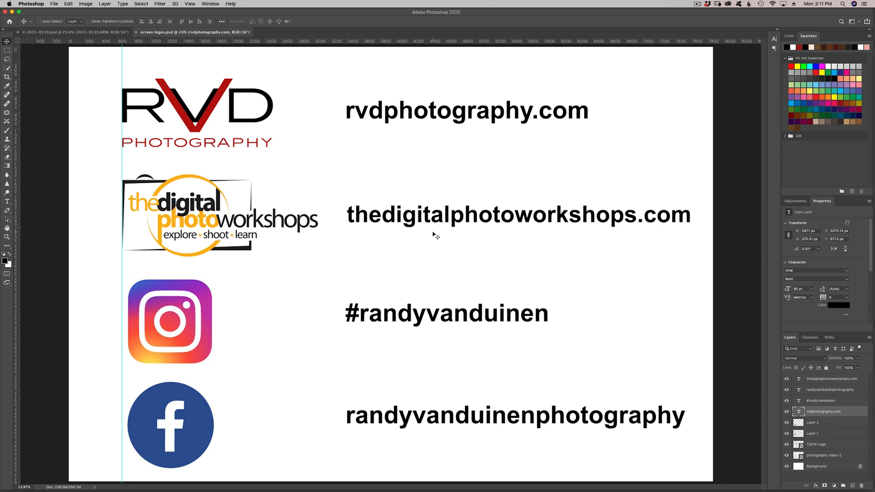